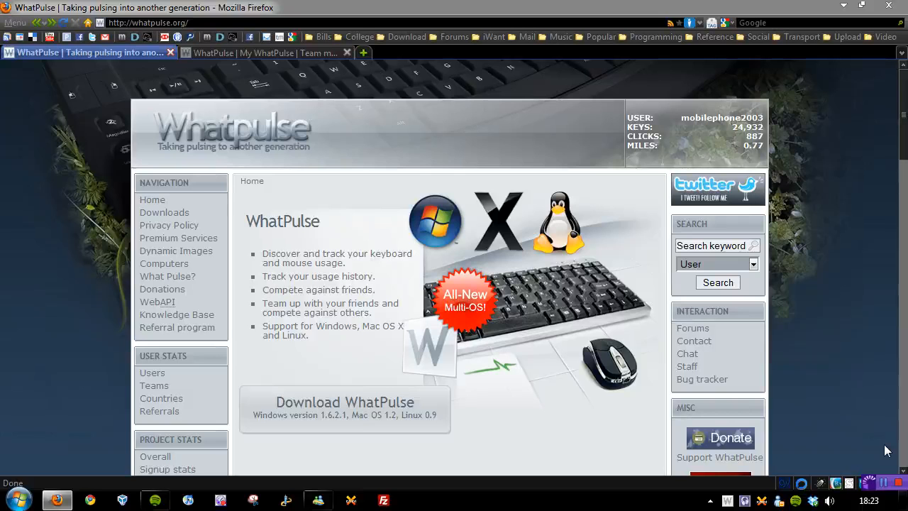
{"action": "mouse_move", "coordinate": [394, 355]}
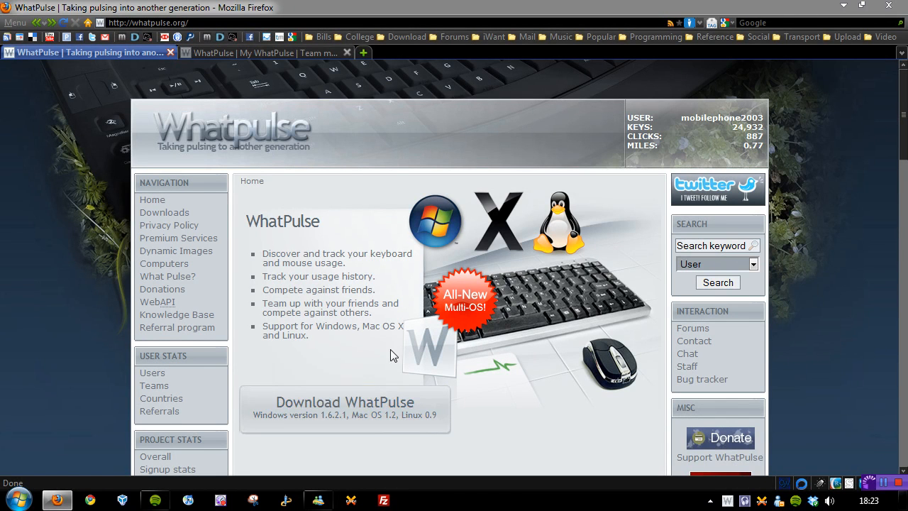
{"action": "mouse_move", "coordinate": [556, 228]}
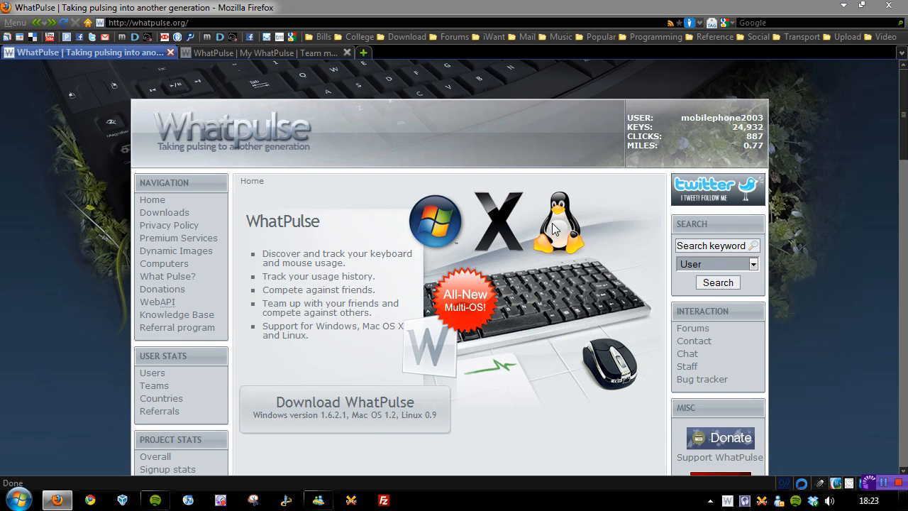
{"action": "mouse_move", "coordinate": [674, 431]}
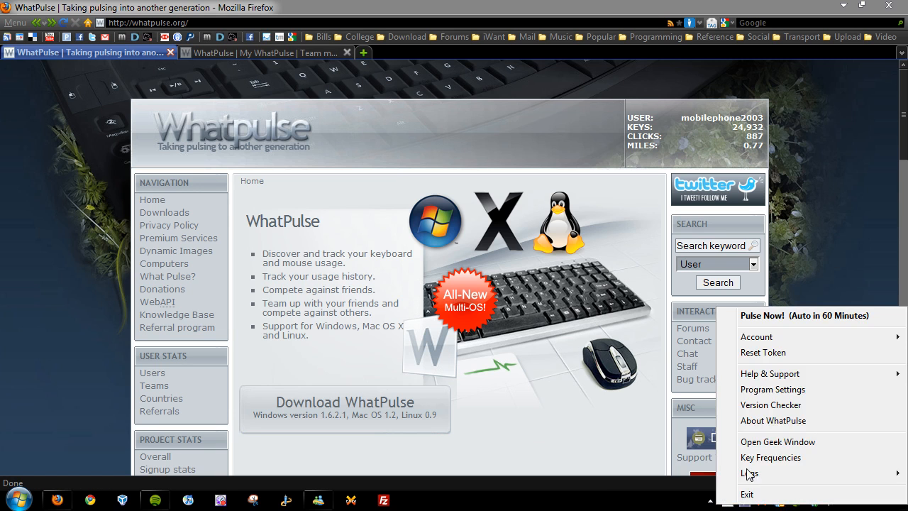
Step: Review Program Settings with the Timers Hour(s) field at 1, then Cancel without saving
{"action": "left_click", "coordinate": [772, 389]}
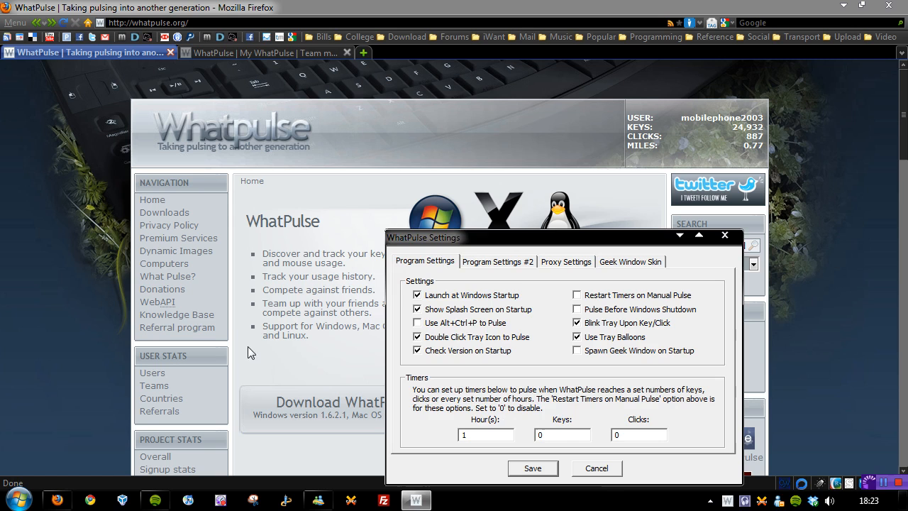
{"action": "left_click", "coordinate": [562, 434]}
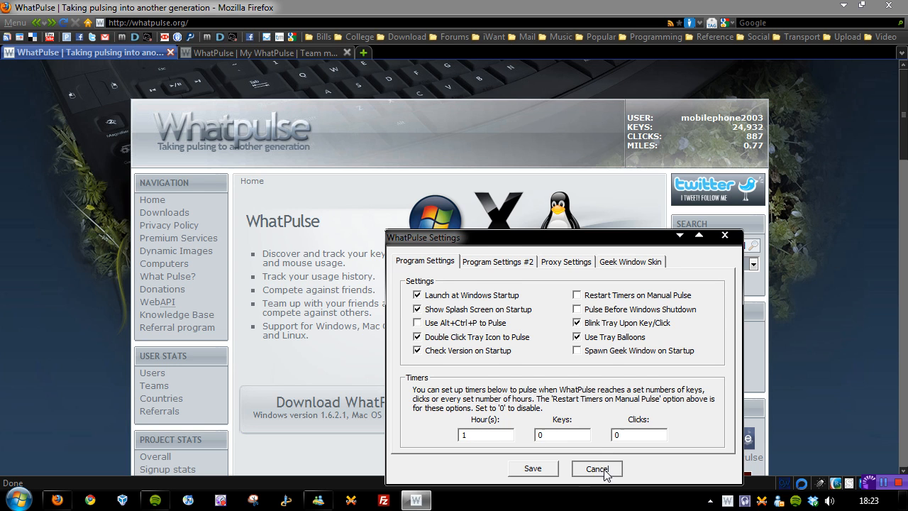
{"action": "left_click", "coordinate": [596, 468]}
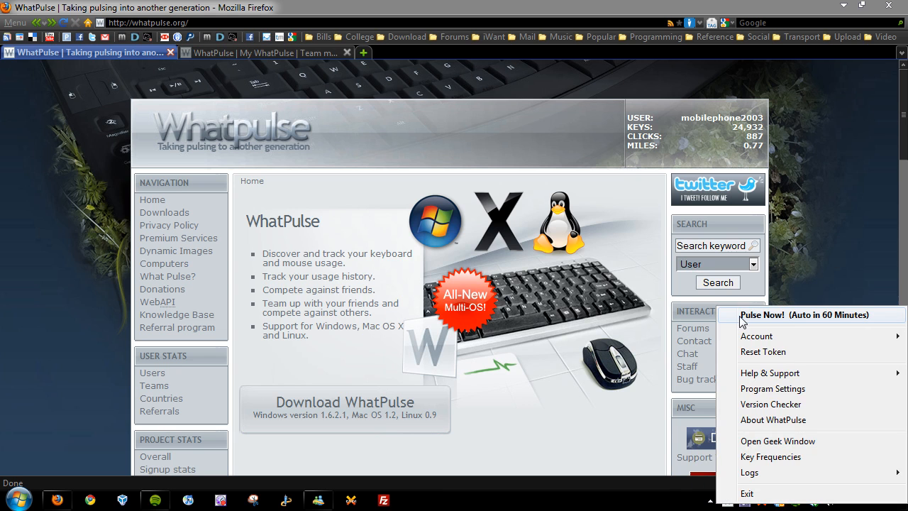
{"action": "mouse_move", "coordinate": [567, 400]}
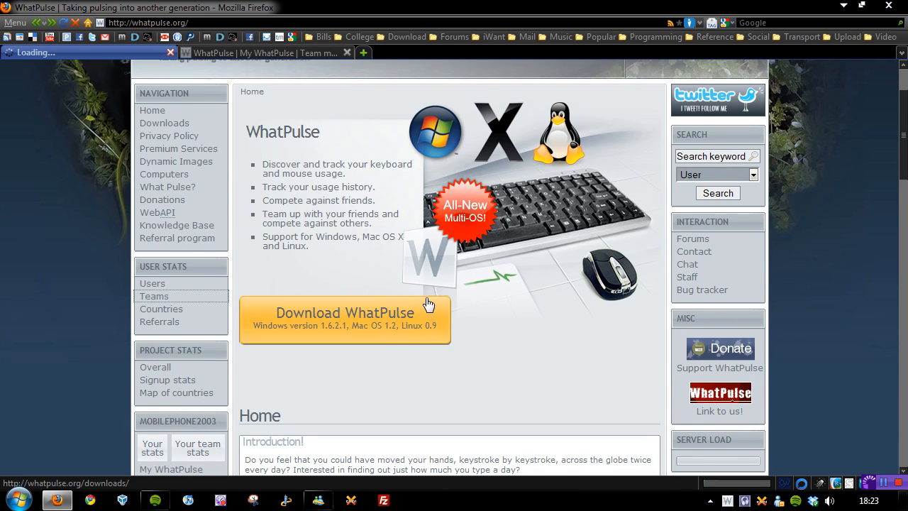
Step: Load the Teams ranklist under User Stats, then switch to the tab for your own team
{"action": "left_click", "coordinate": [344, 313]}
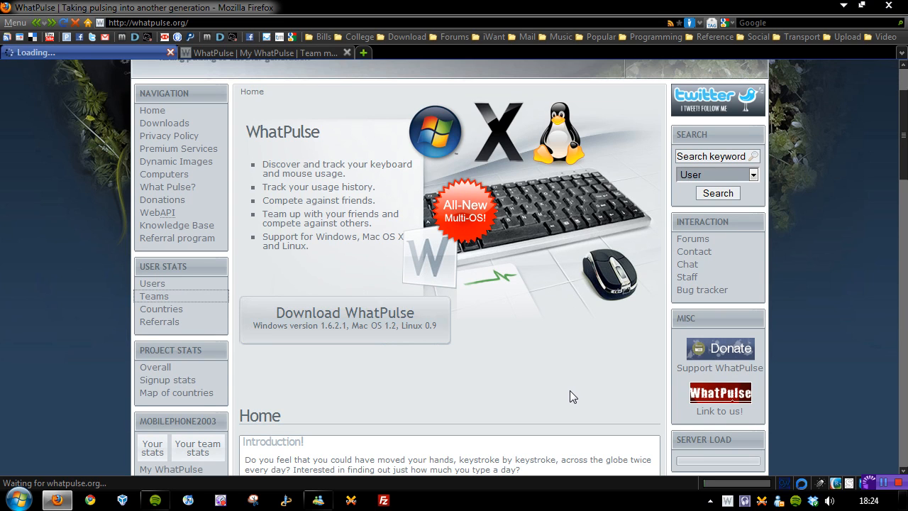
{"action": "left_click", "coordinate": [153, 296]}
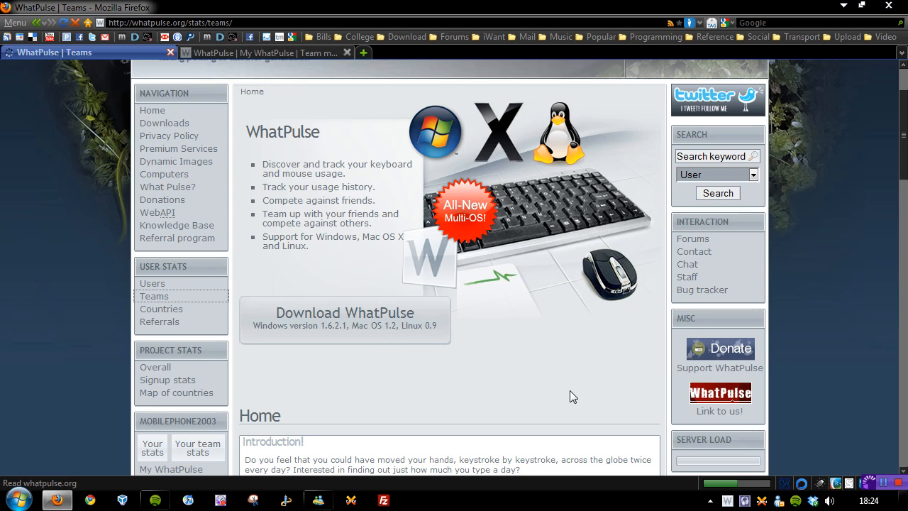
{"action": "left_click", "coordinate": [153, 296]}
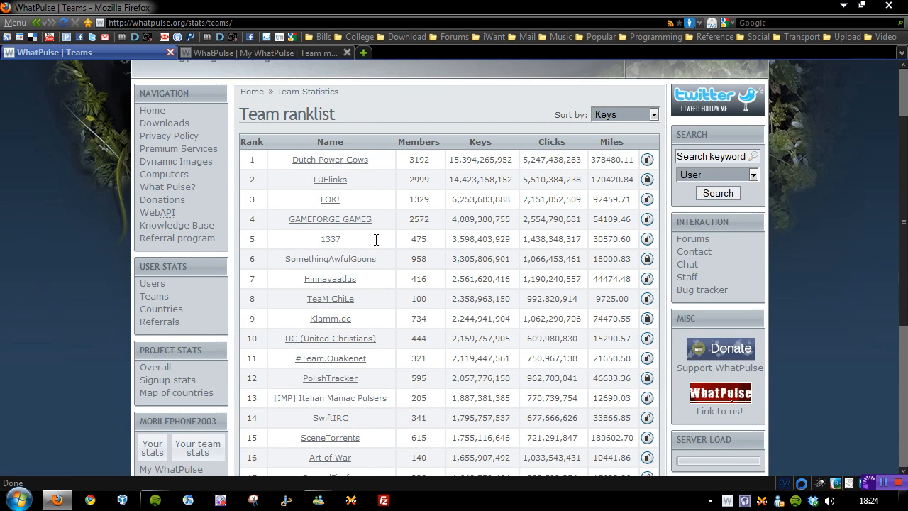
{"action": "double_click", "coordinate": [329, 159]}
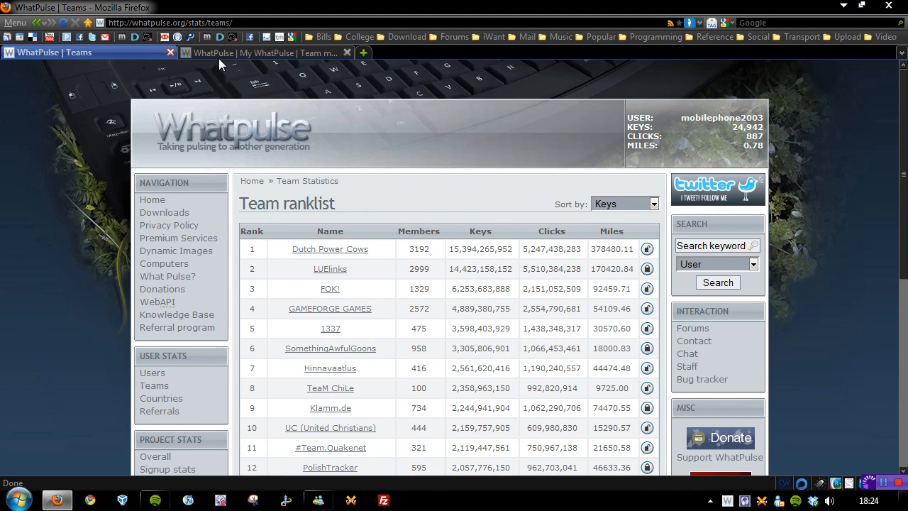
{"action": "left_click", "coordinate": [262, 52]}
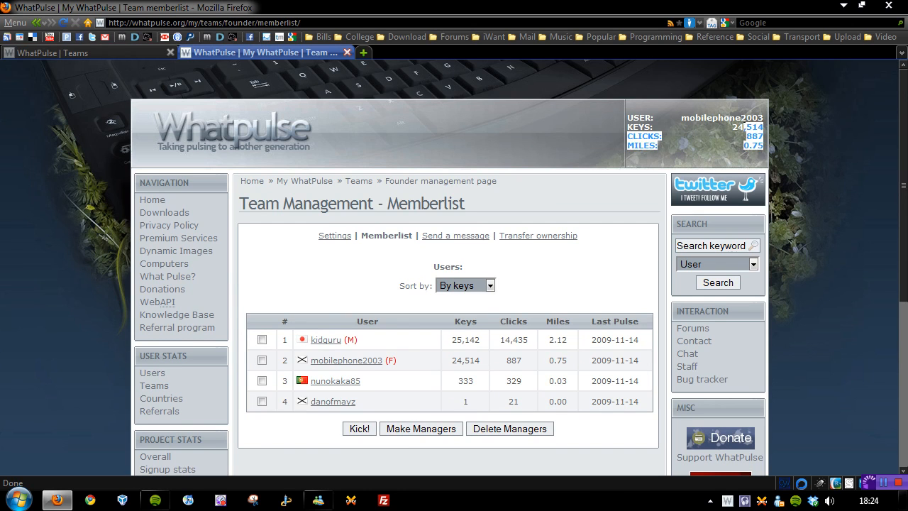
Step: Scroll the My WhatPulse account page to locate the Teams entry for DuncsWeb
{"action": "scroll", "scroll_direction": "down", "scroll_amount": 3}
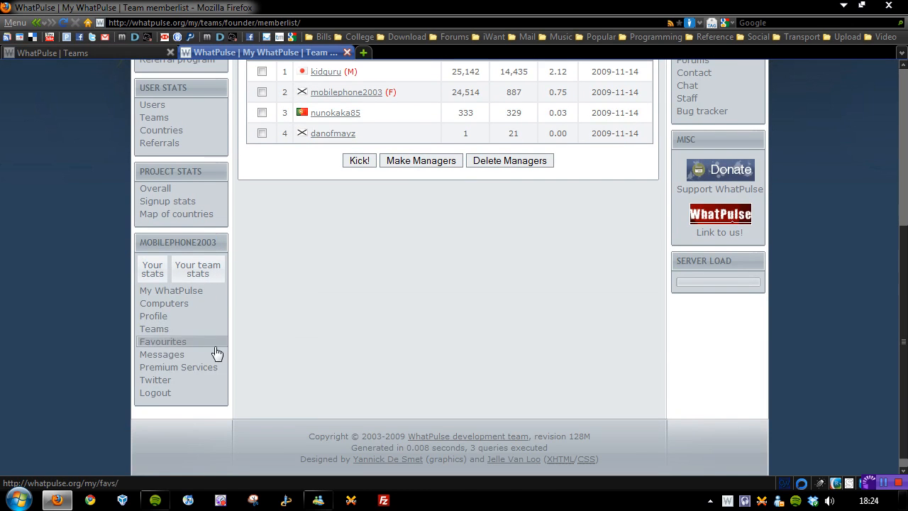
{"action": "scroll", "scroll_direction": "up", "scroll_amount": 3}
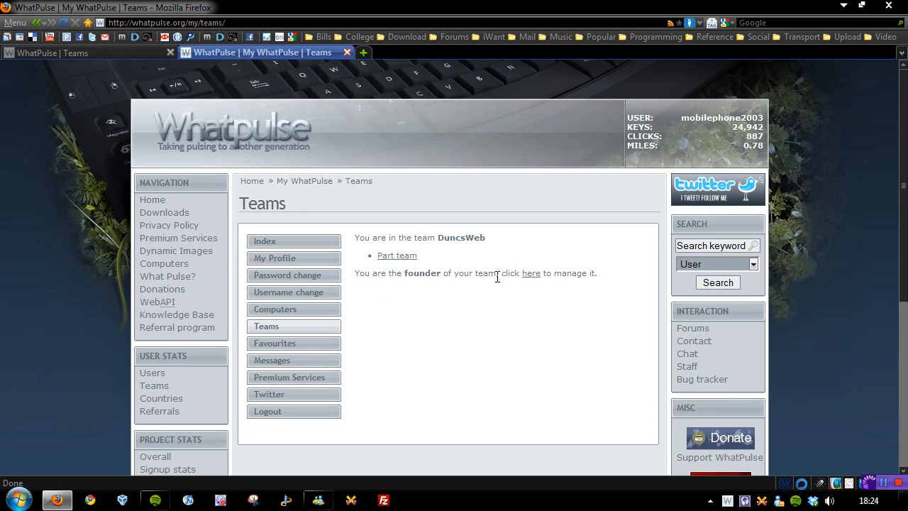
{"action": "mouse_move", "coordinate": [383, 249]}
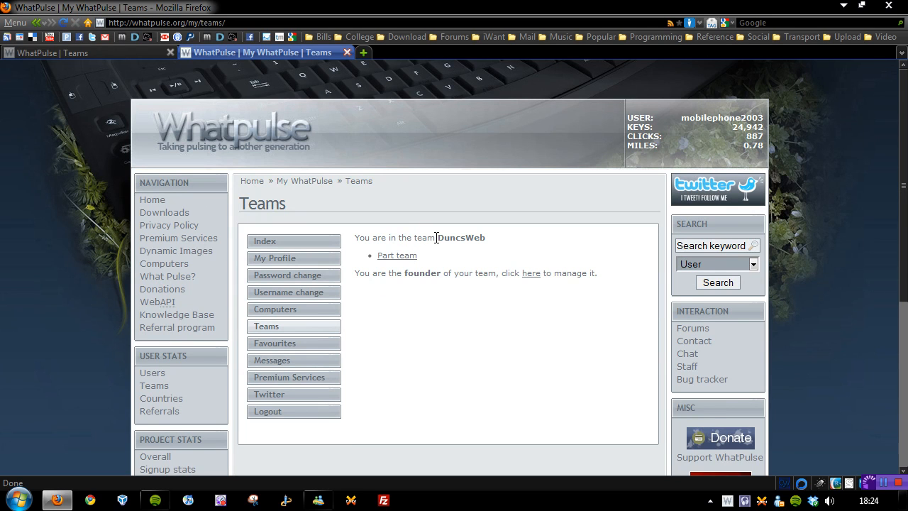
{"action": "mouse_move", "coordinate": [419, 372]}
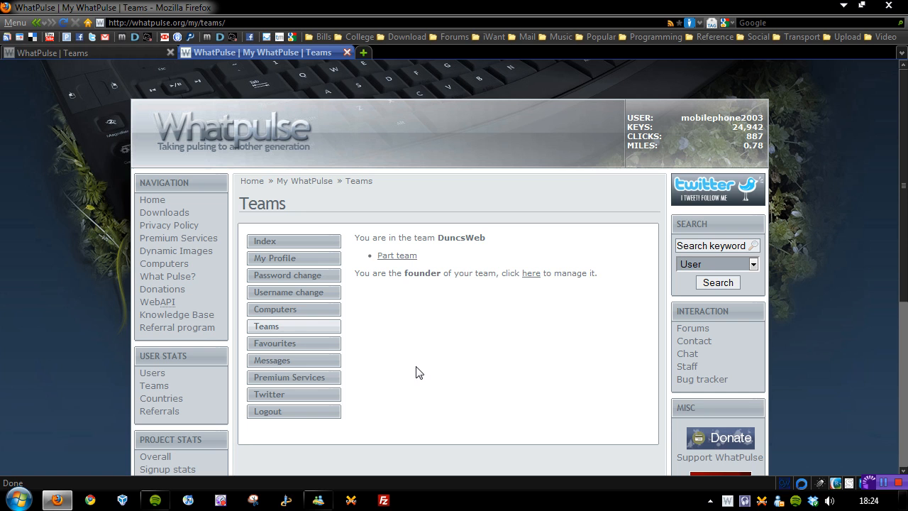
Step: Follow the founder 'here' link to the DuncsWeb Team Management memberlist
{"action": "left_click", "coordinate": [530, 273]}
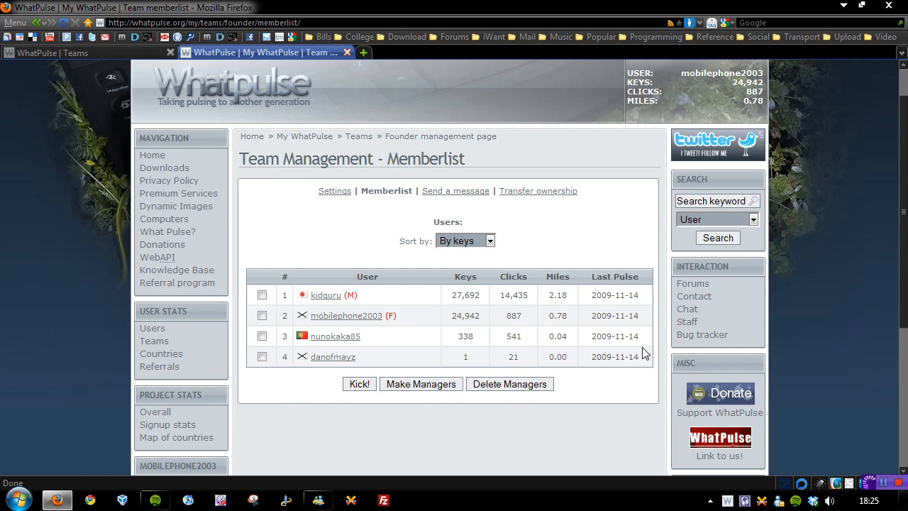
{"action": "mouse_move", "coordinate": [383, 199]}
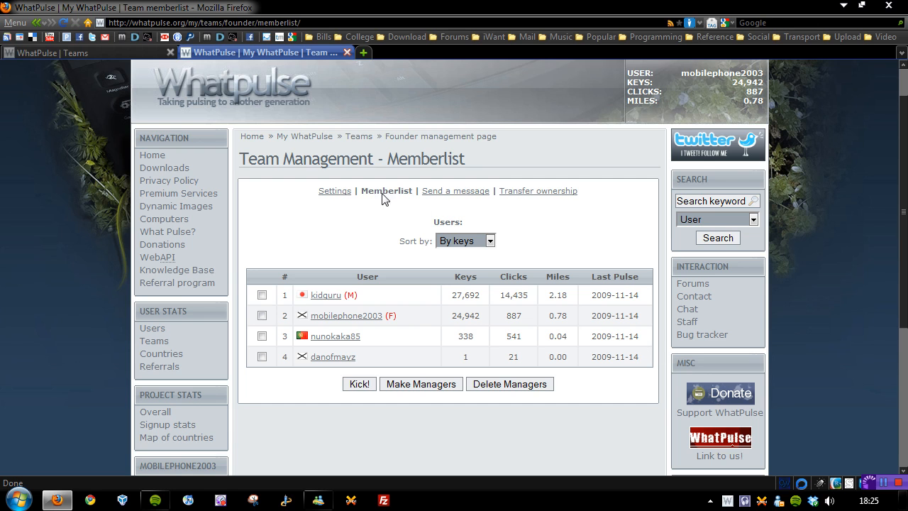
{"action": "mouse_move", "coordinate": [388, 267]}
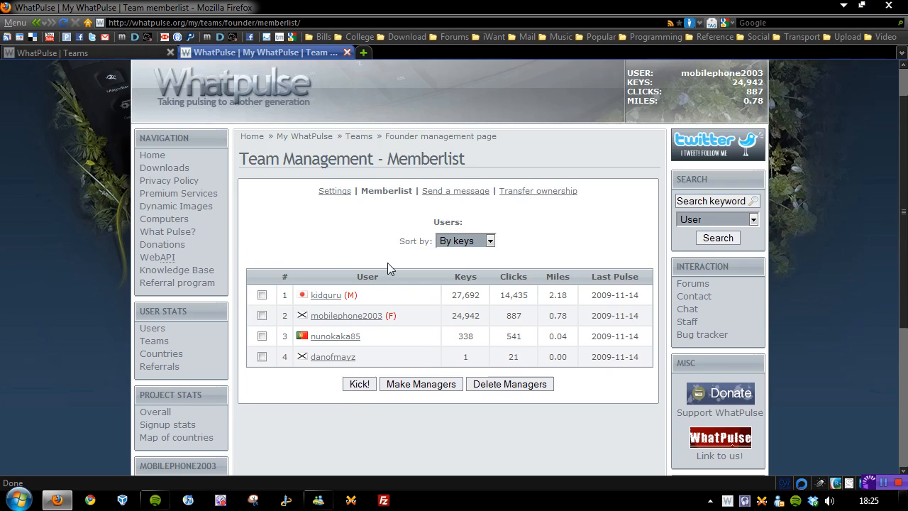
{"action": "mouse_move", "coordinate": [627, 329]}
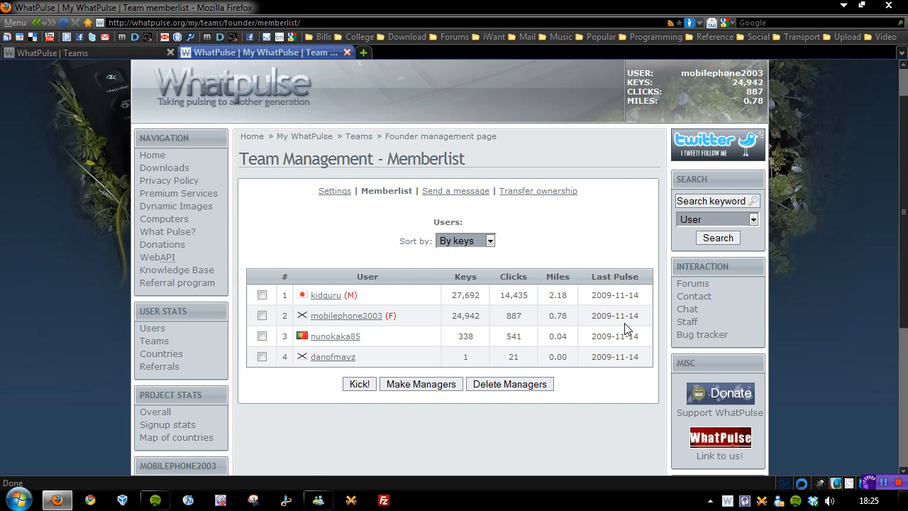
{"action": "mouse_move", "coordinate": [601, 388]}
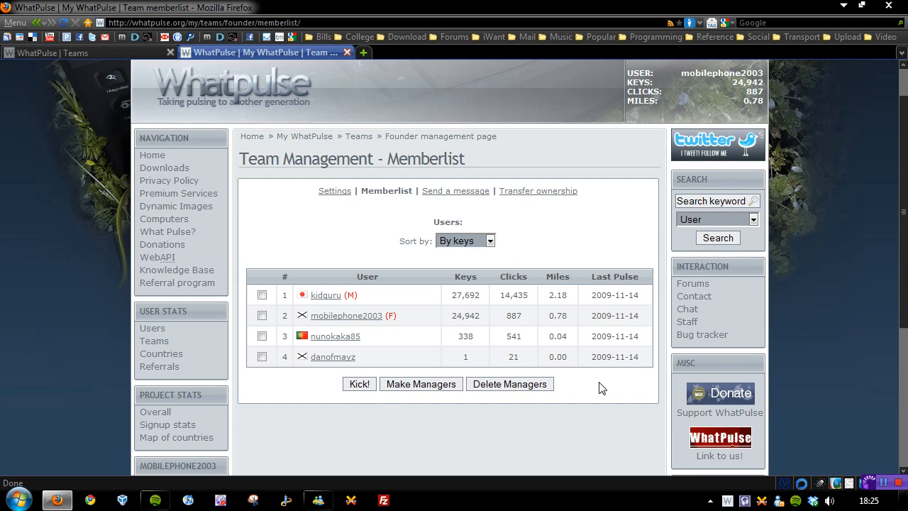